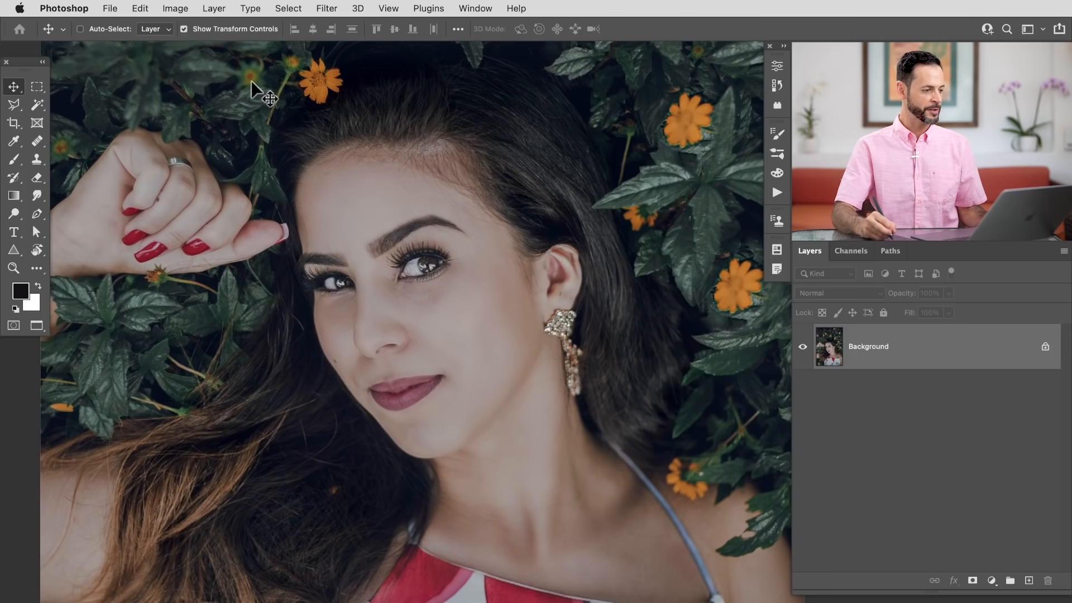
- Start a new Hue/Saturation adjustment layer from the Layer menu over the portrait
left_click(221, 9)
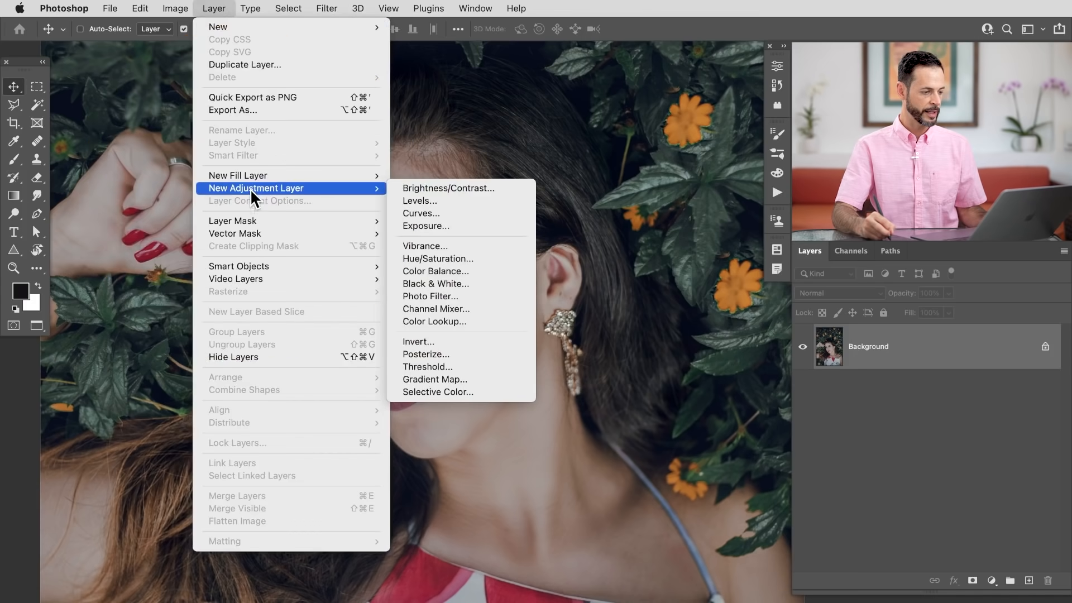
mouse_move(464, 268)
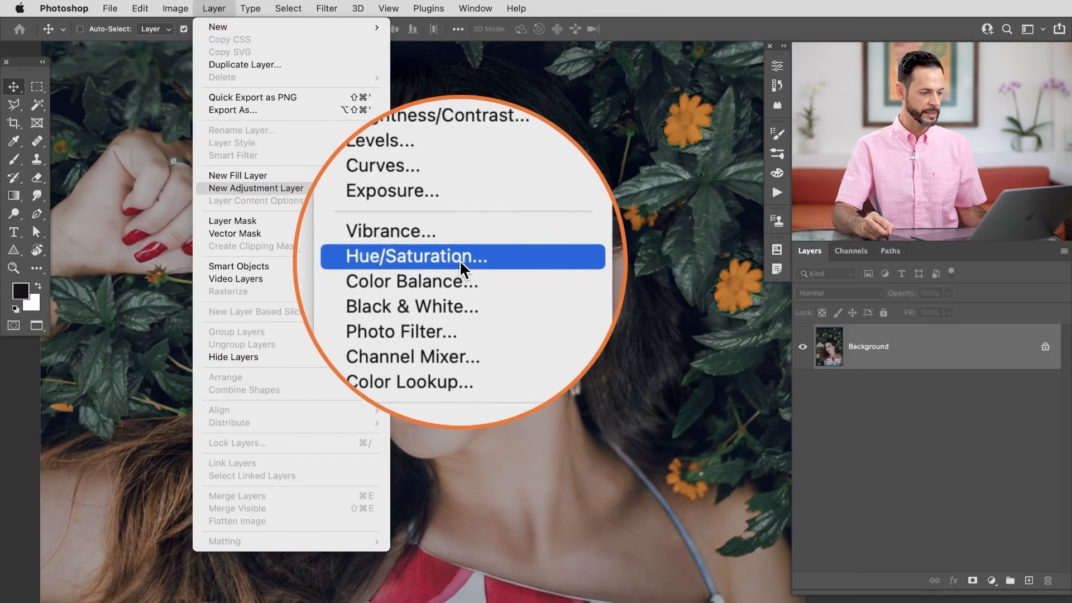
left_click(412, 257)
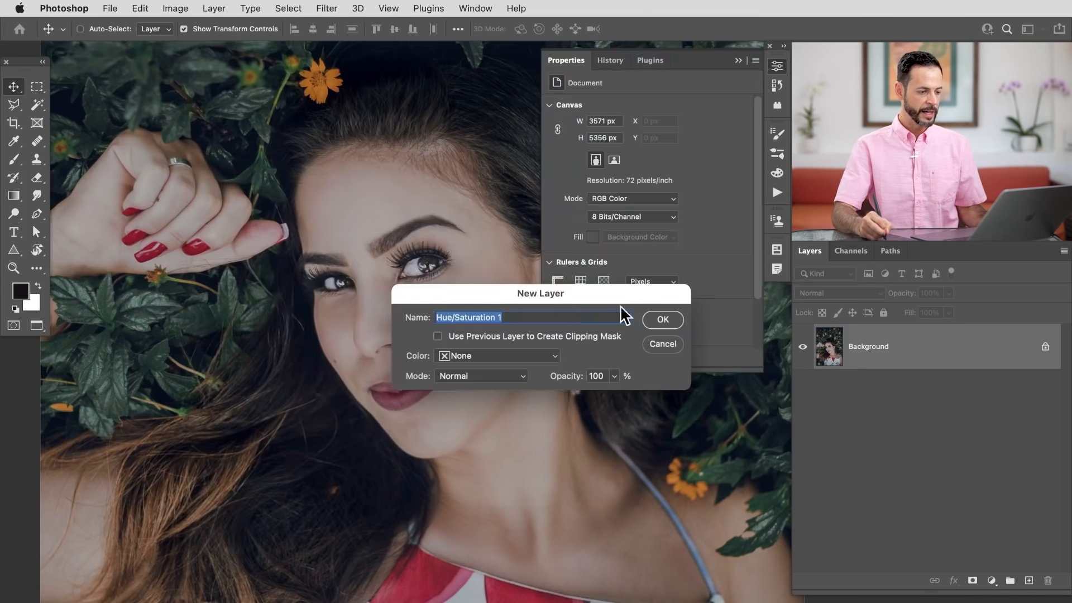
- Create Hue/Saturation 1 and target the green range by sampling the leaves
left_click(663, 320)
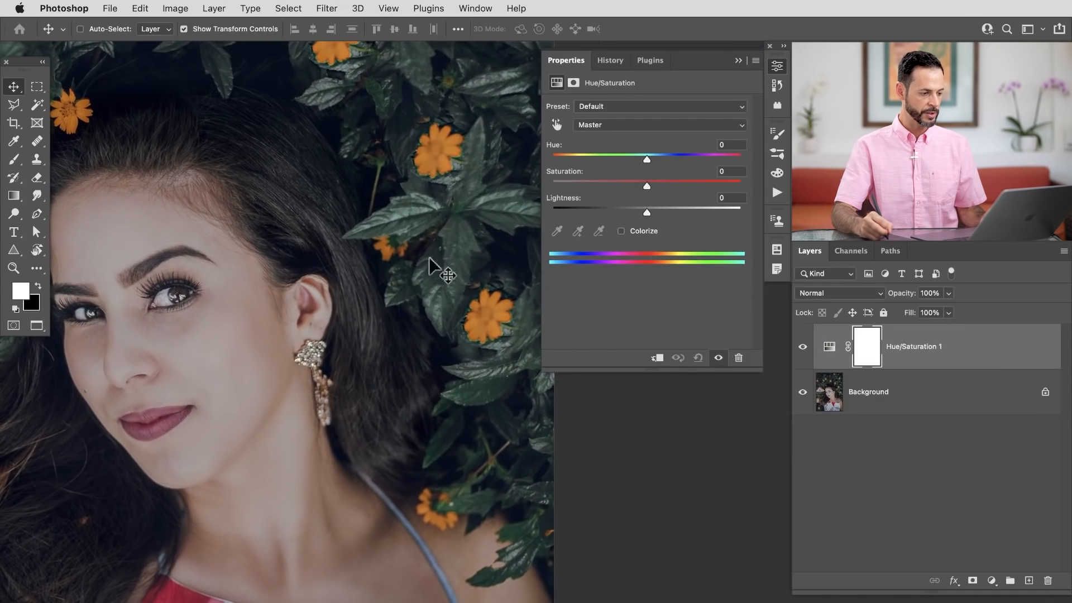
mouse_move(451, 261)
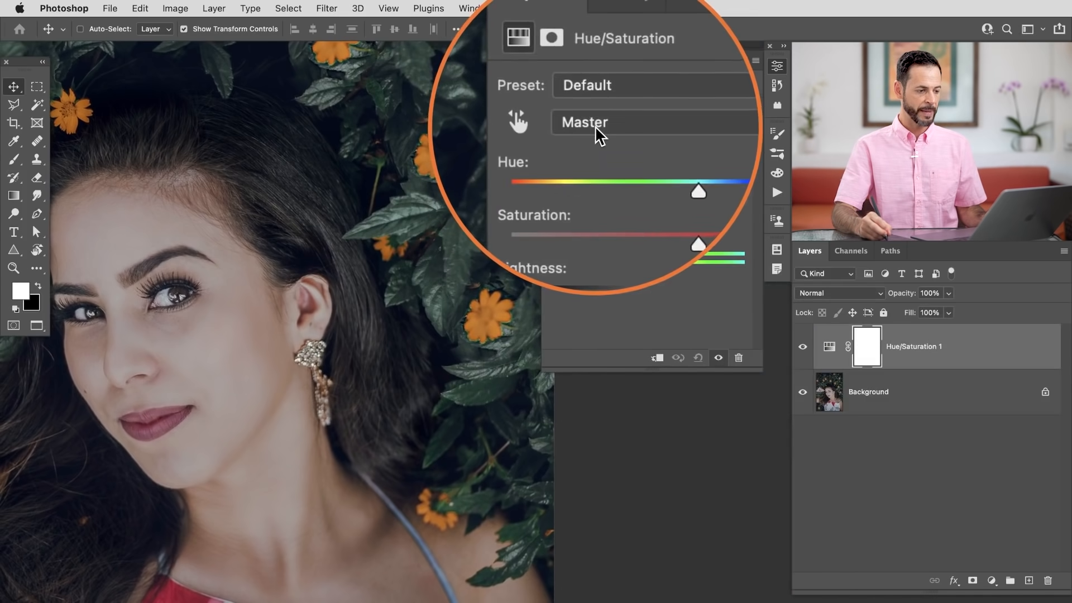
left_click(599, 122)
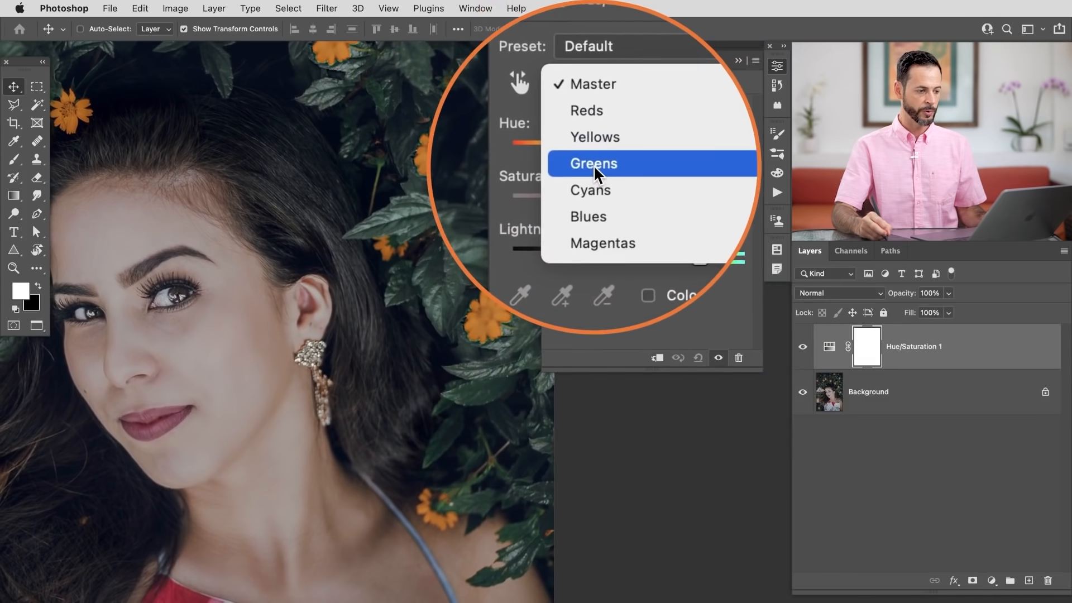
left_click(595, 163)
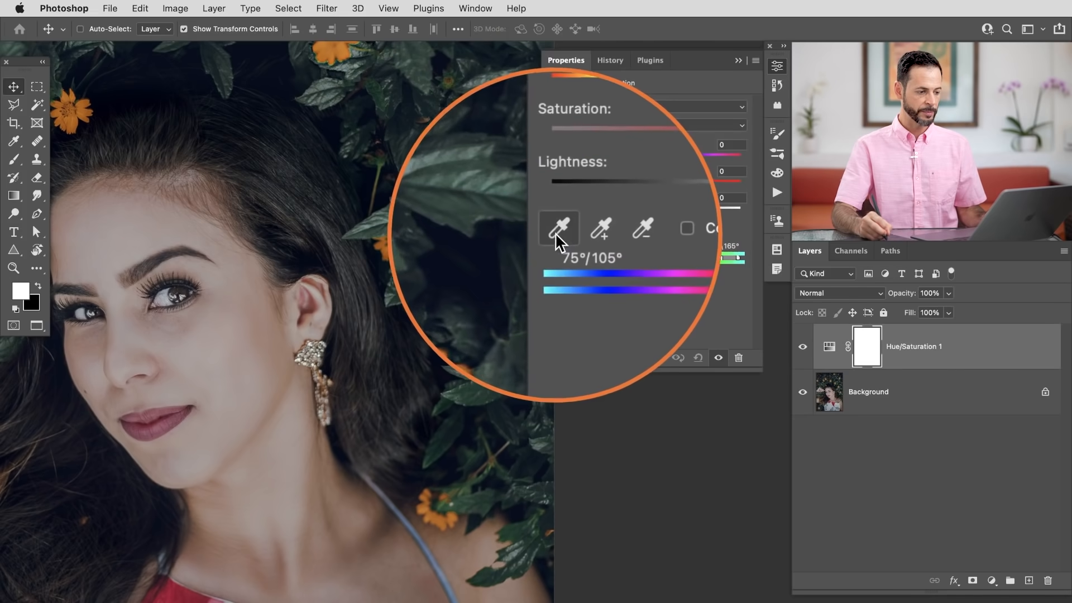
left_click(559, 228)
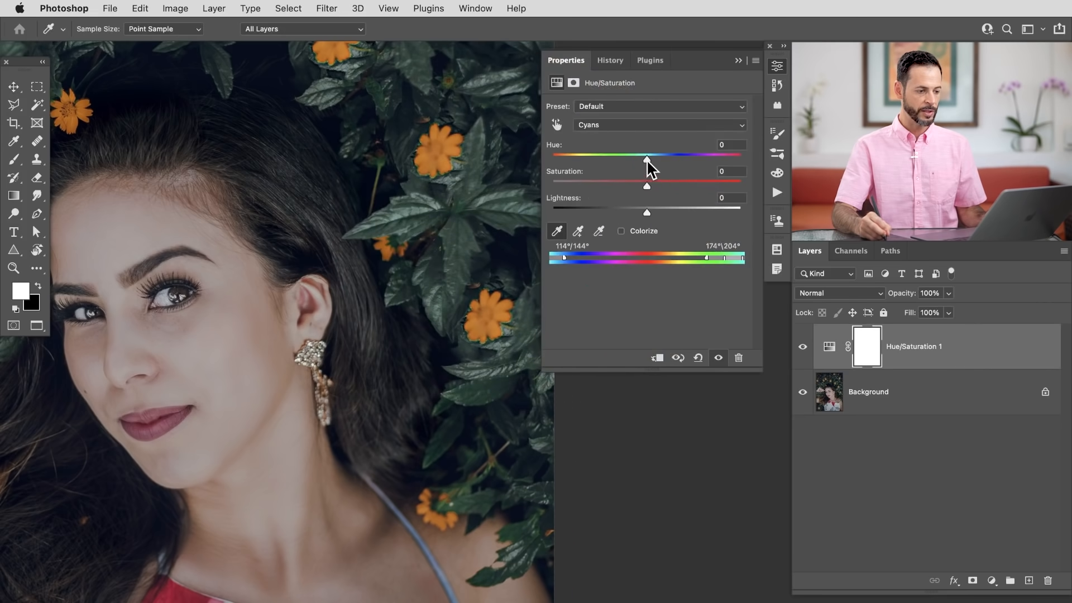
- Shift the foliage Hue to about +57 so the leaves turn dark slate-blue
left_click_drag(646, 154, 694, 154)
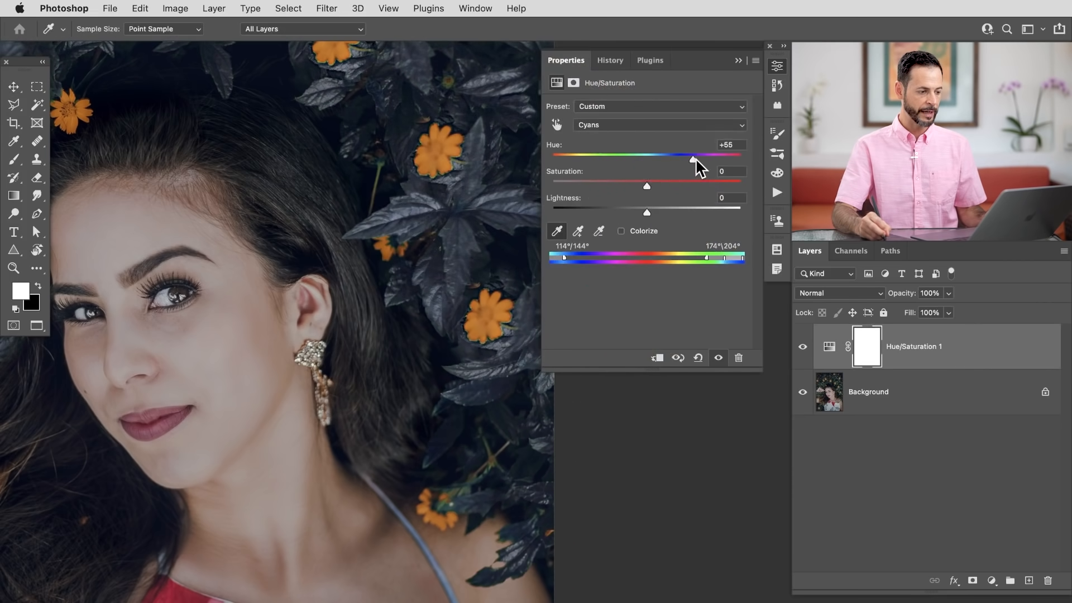
left_click_drag(692, 155, 567, 155)
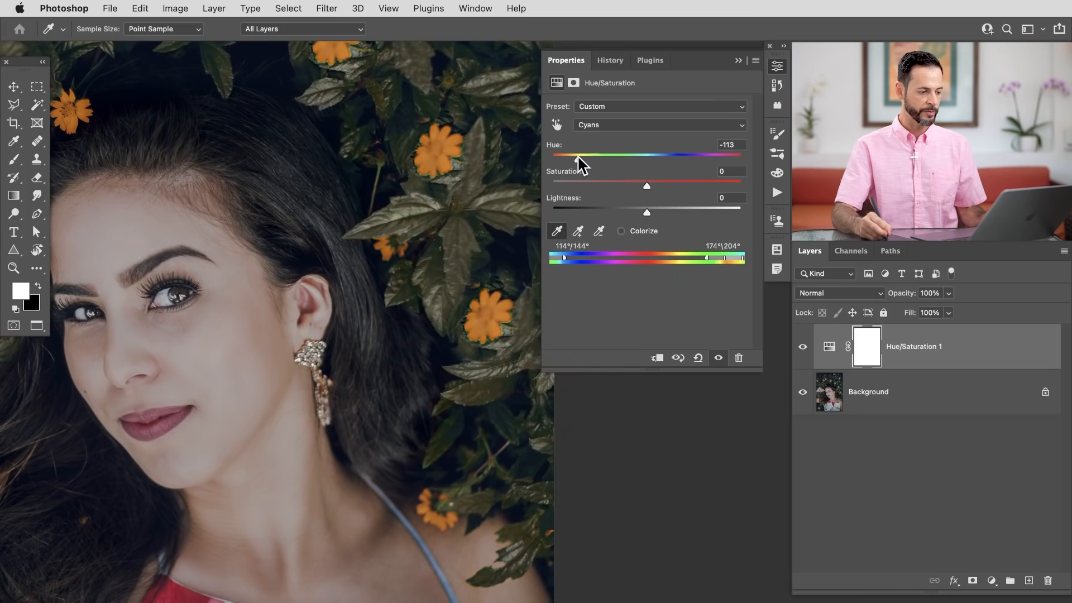
left_click_drag(574, 156, 682, 156)
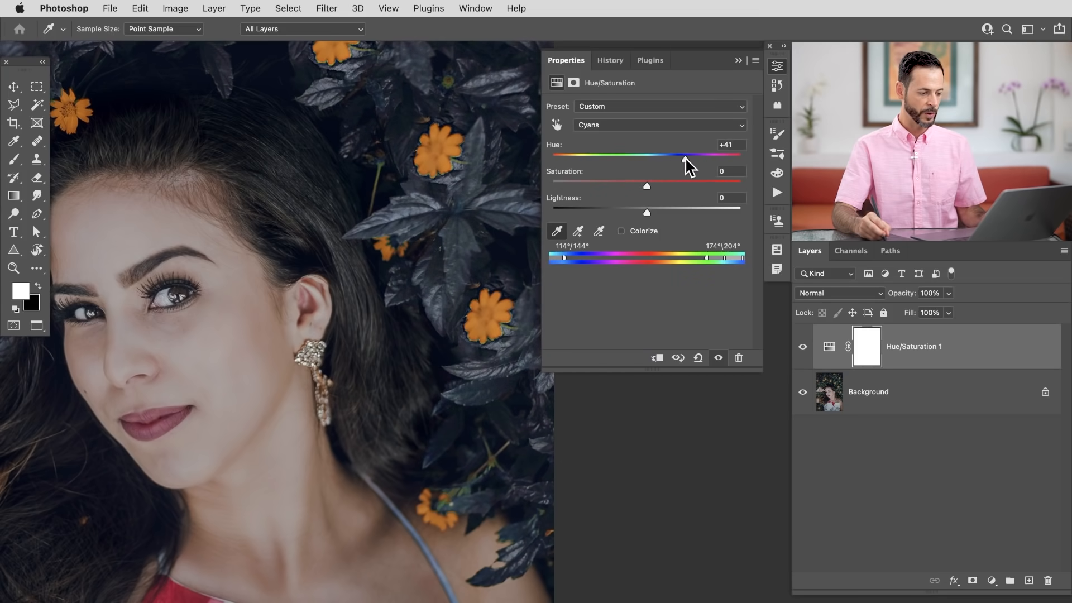
left_click_drag(683, 158, 700, 158)
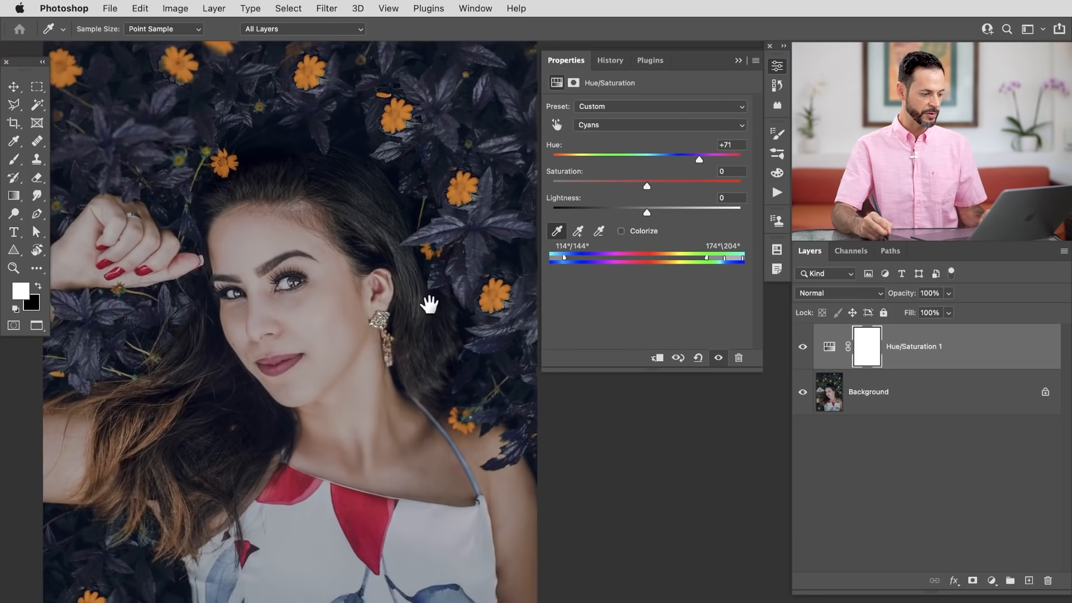
left_click_drag(699, 159, 694, 158)
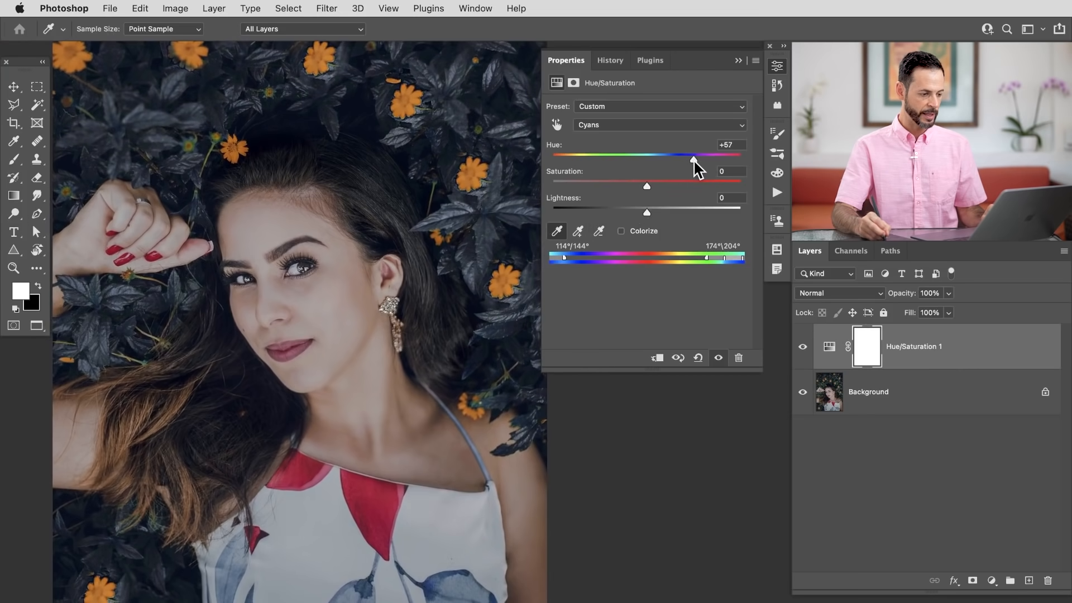
left_click_drag(694, 154, 693, 154)
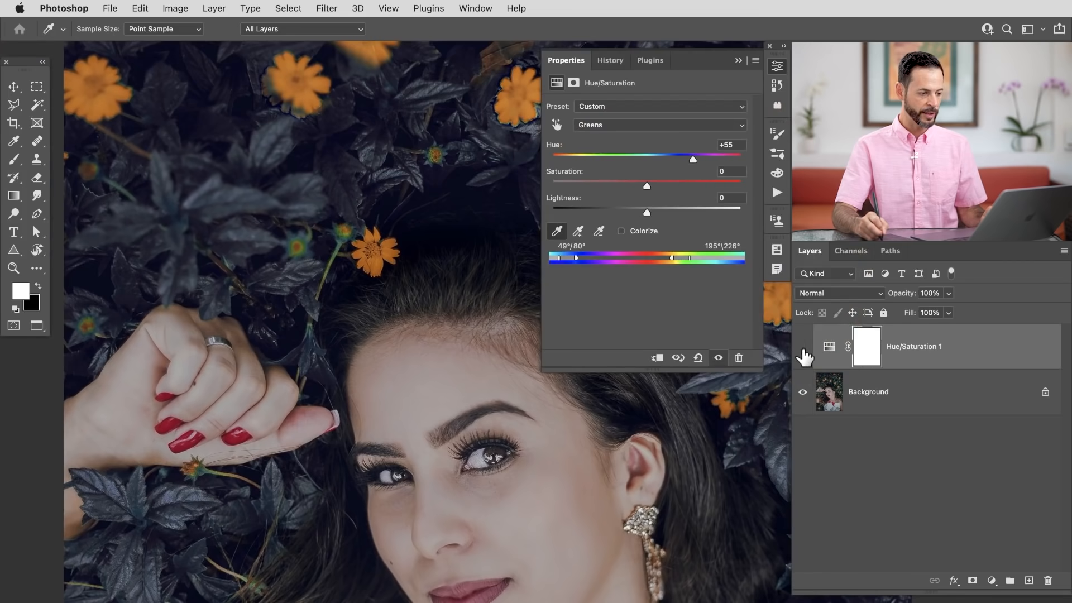
- Hide the Hue/Saturation adjustment briefly to compare with the original photo
left_click(331, 258)
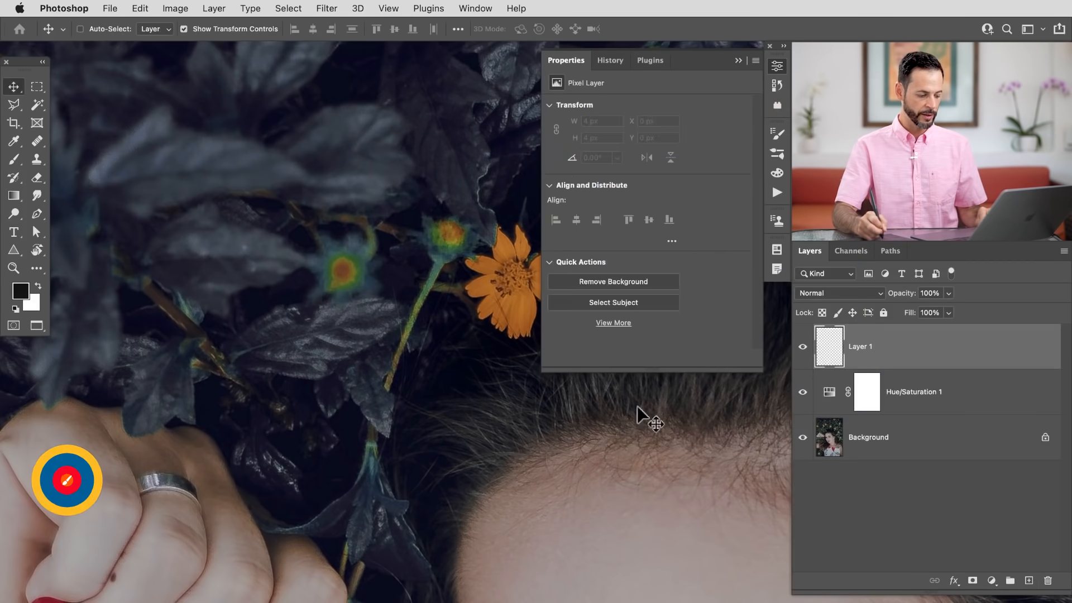
- Brush slate colour onto Layer 1 in Color blend mode over the green flower bud and stems
key("b")
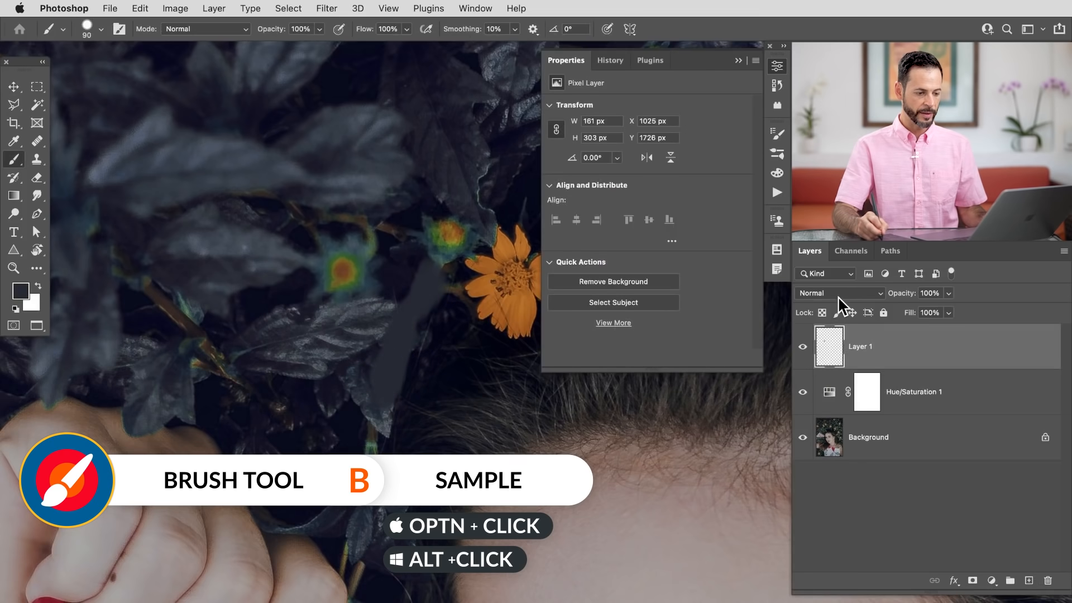
left_click(839, 293)
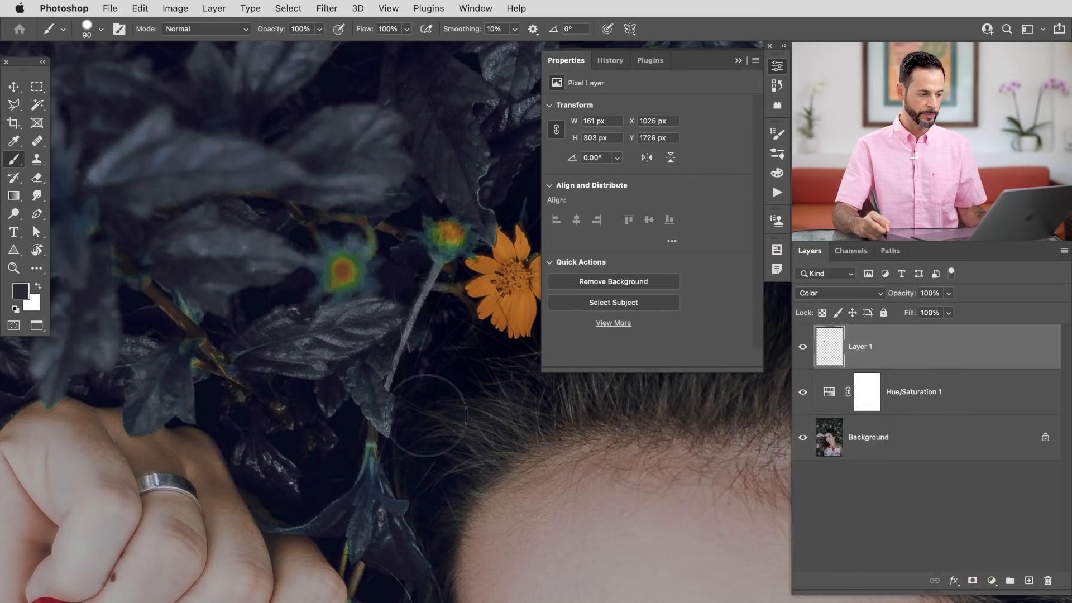
mouse_move(329, 283)
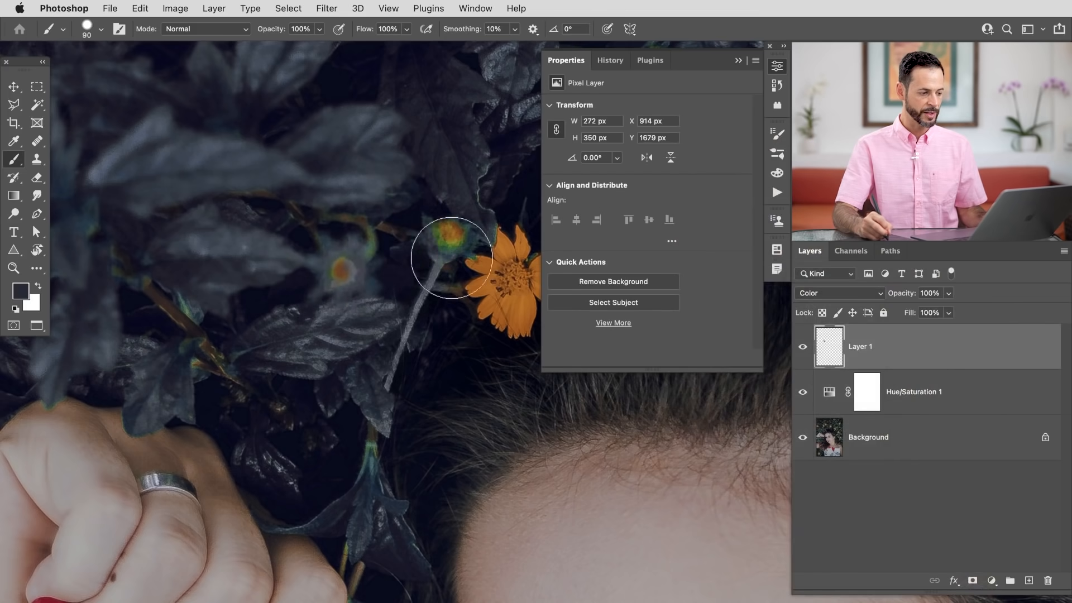
left_click_drag(450, 258, 461, 221)
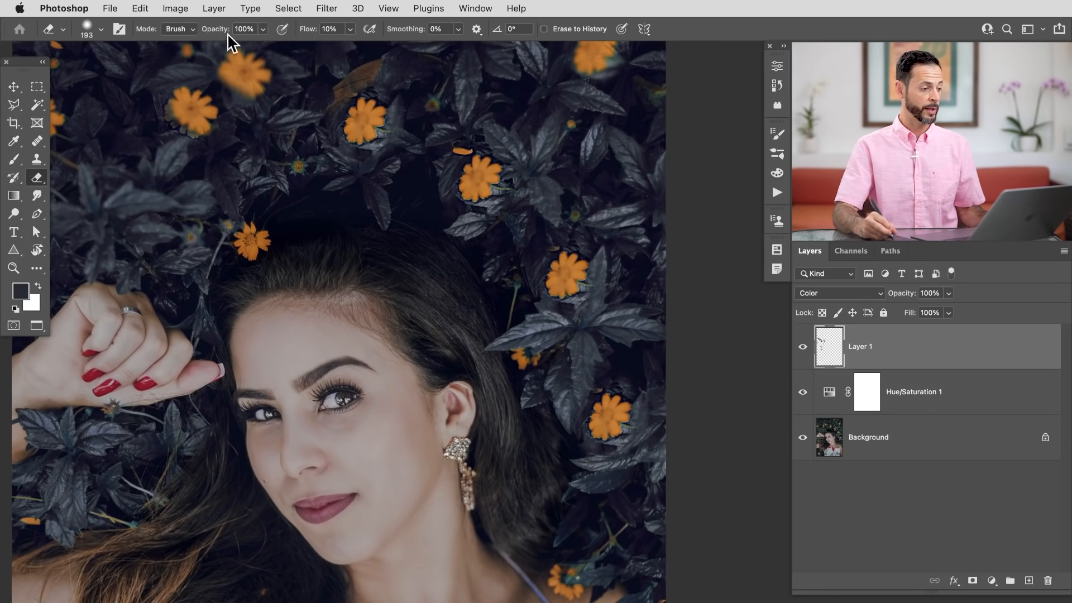
- Add a second Hue/Saturation adjustment layer limited to the Yellows range
left_click(215, 9)
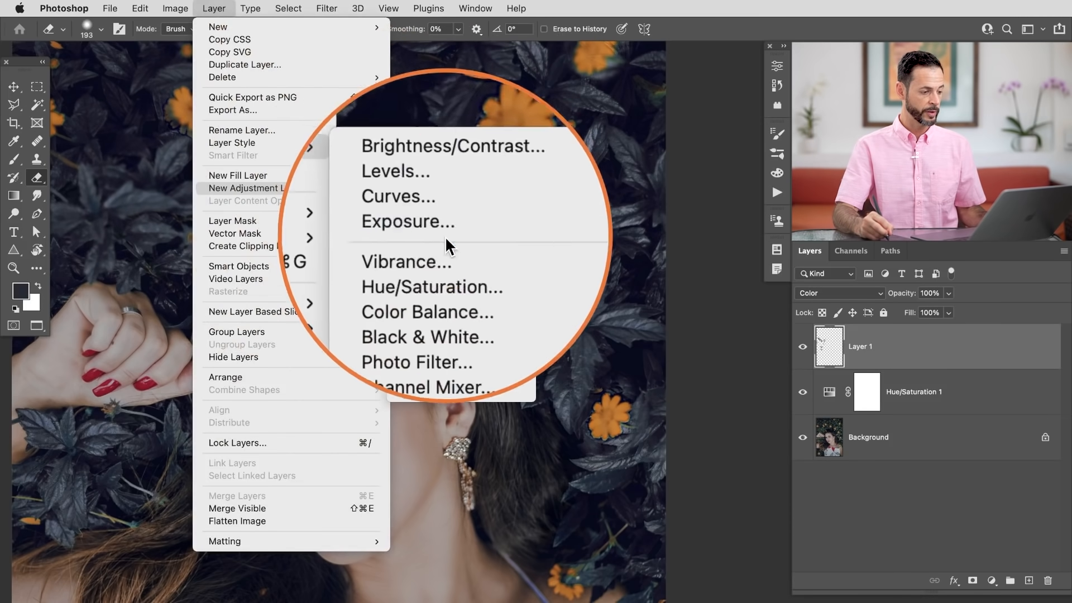
mouse_move(448, 261)
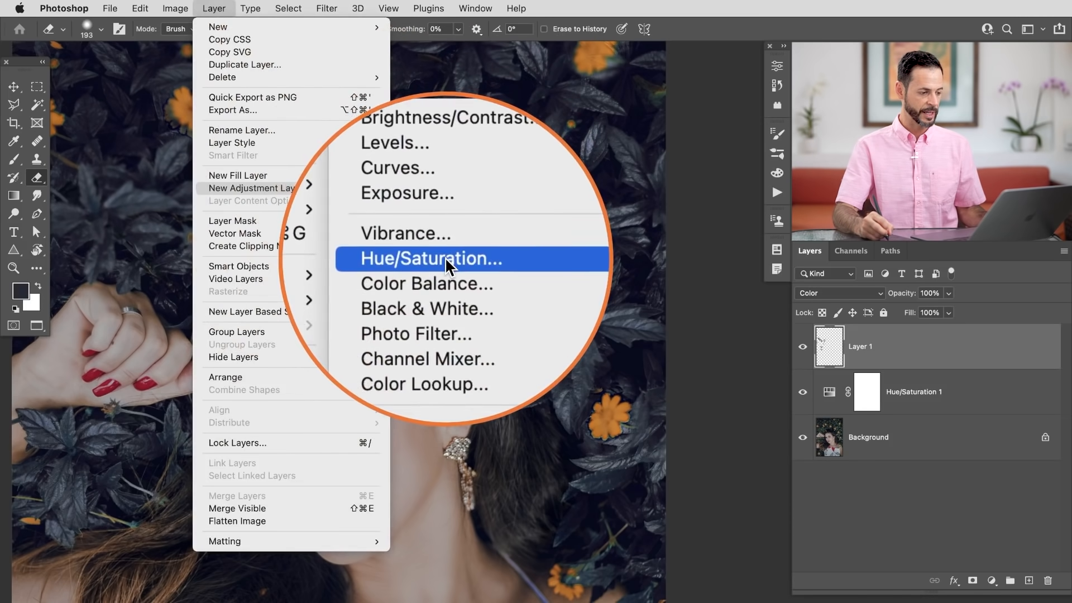
left_click(431, 259)
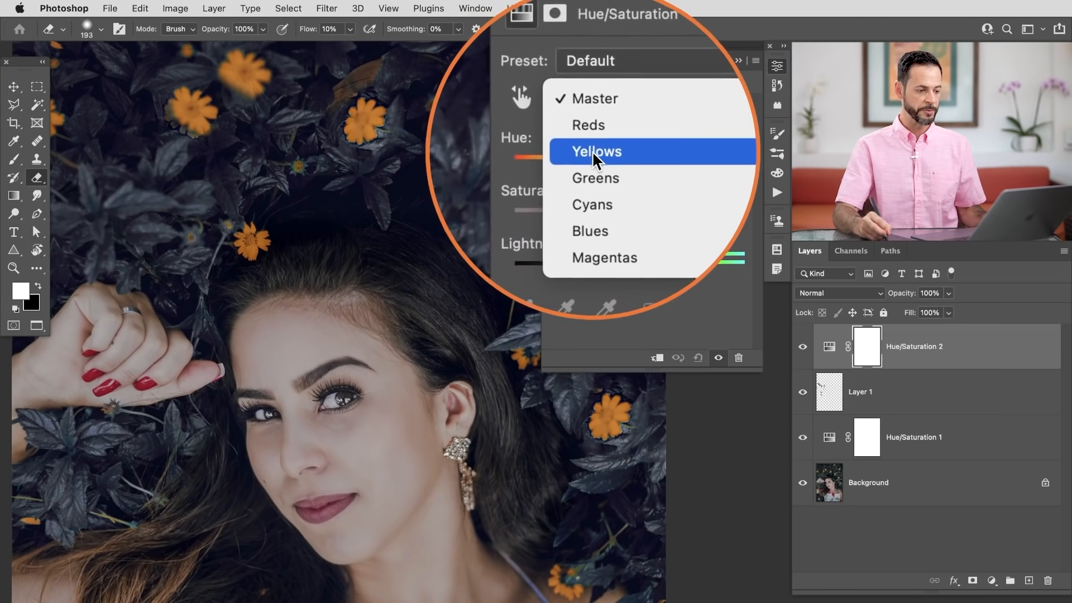
left_click(596, 152)
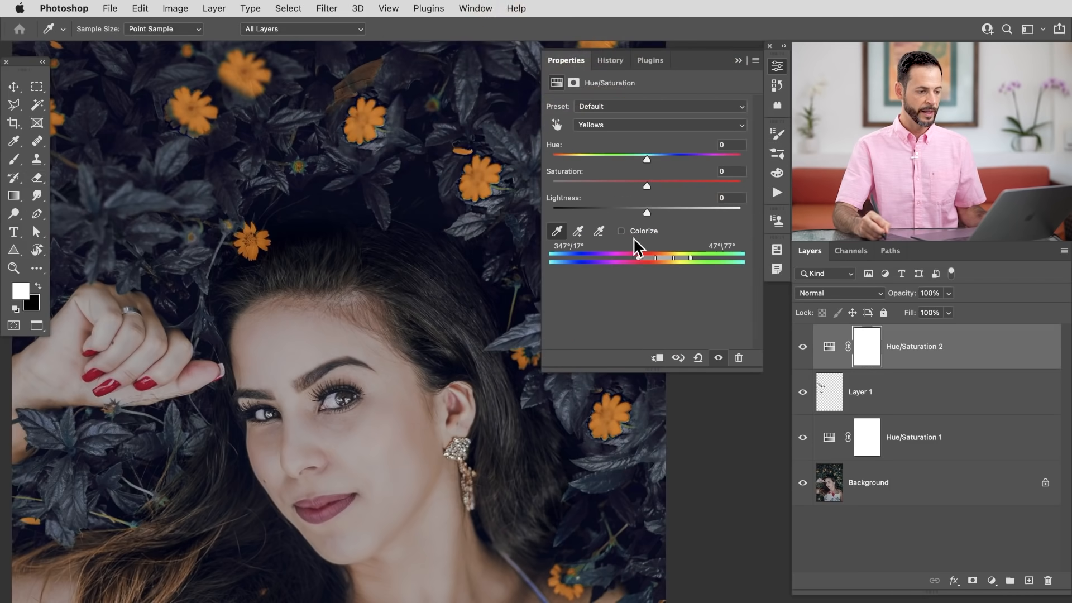
- Drag the Yellows Hue to about -31 so the orange flowers read red, then group the layers
left_click_drag(646, 158, 630, 159)
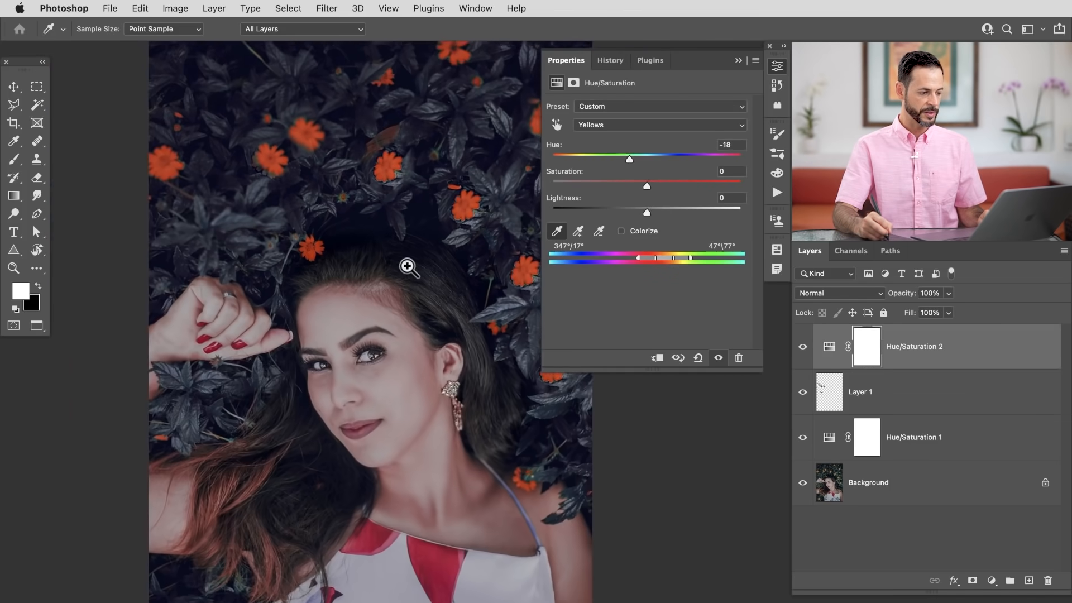
left_click_drag(629, 159, 618, 158)
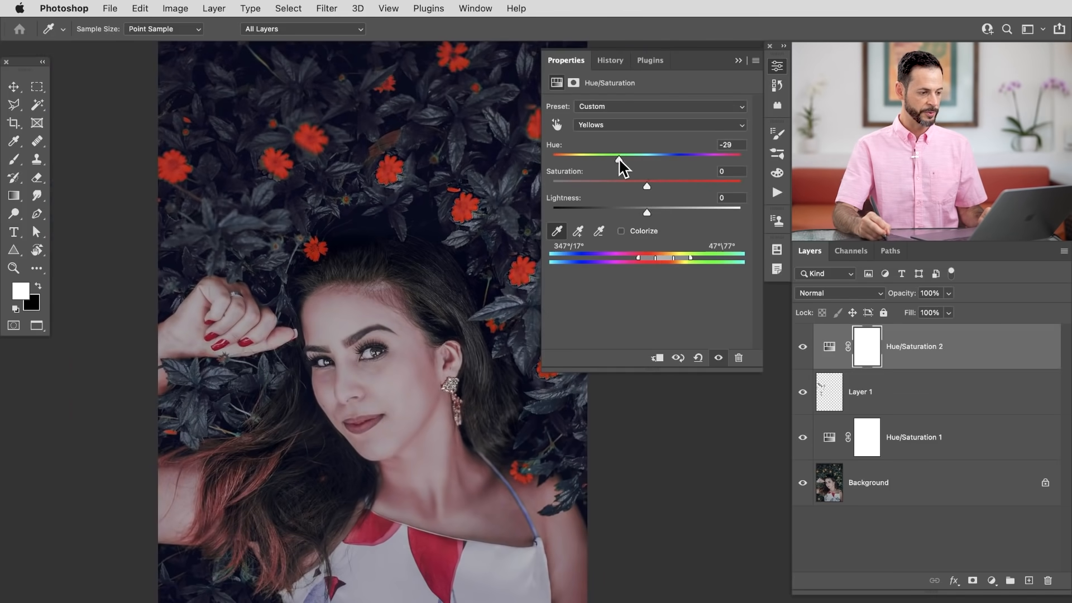
left_click_drag(619, 156, 616, 156)
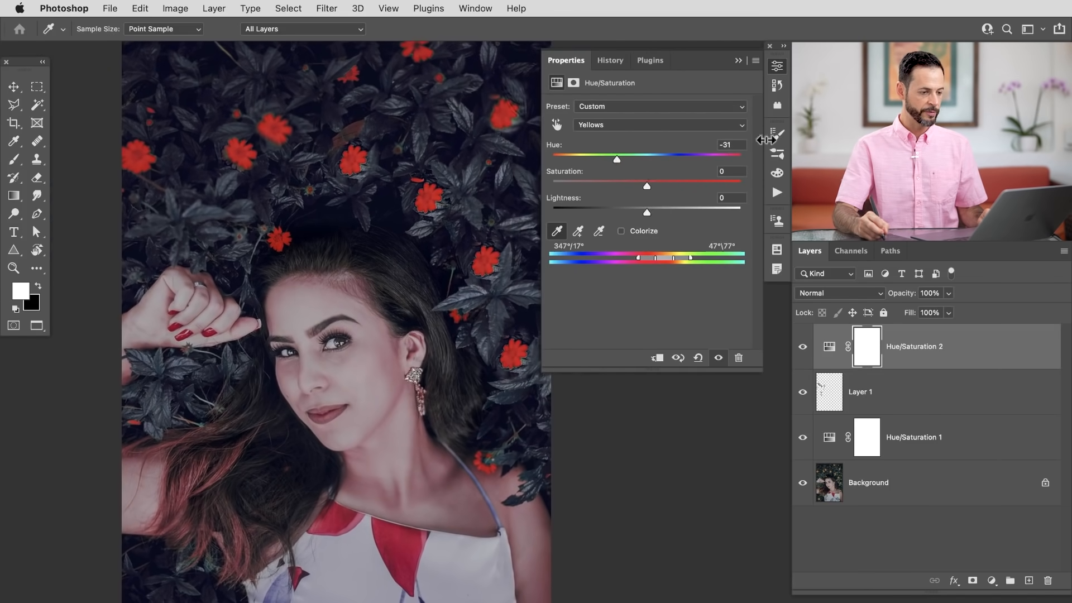
key("cmd+g")
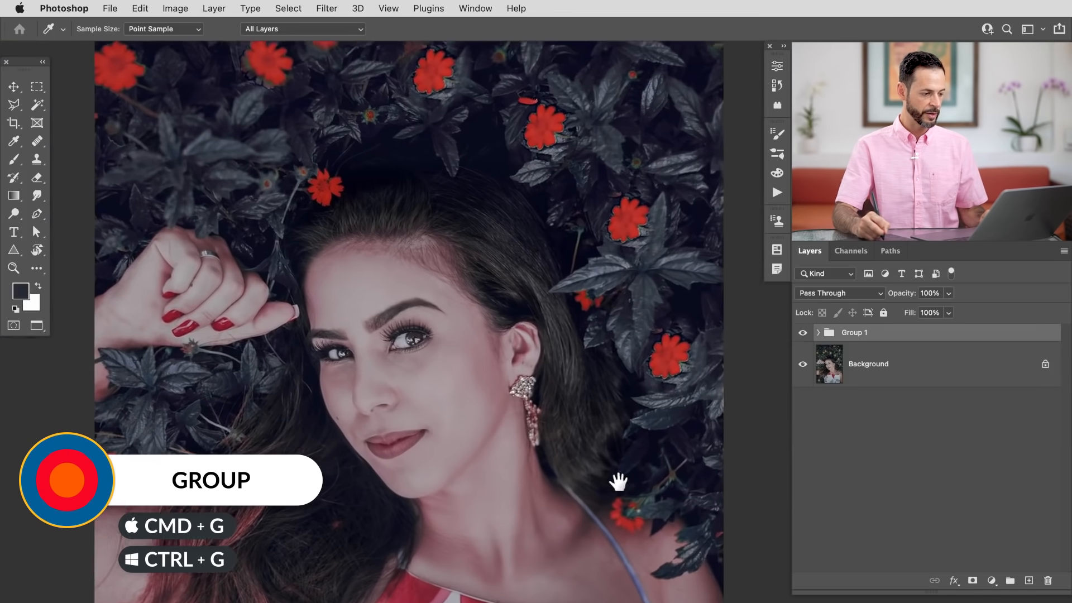
- Toggle Group 1 off and on for a before/after, then expand it to show its three layers
left_click(801, 333)
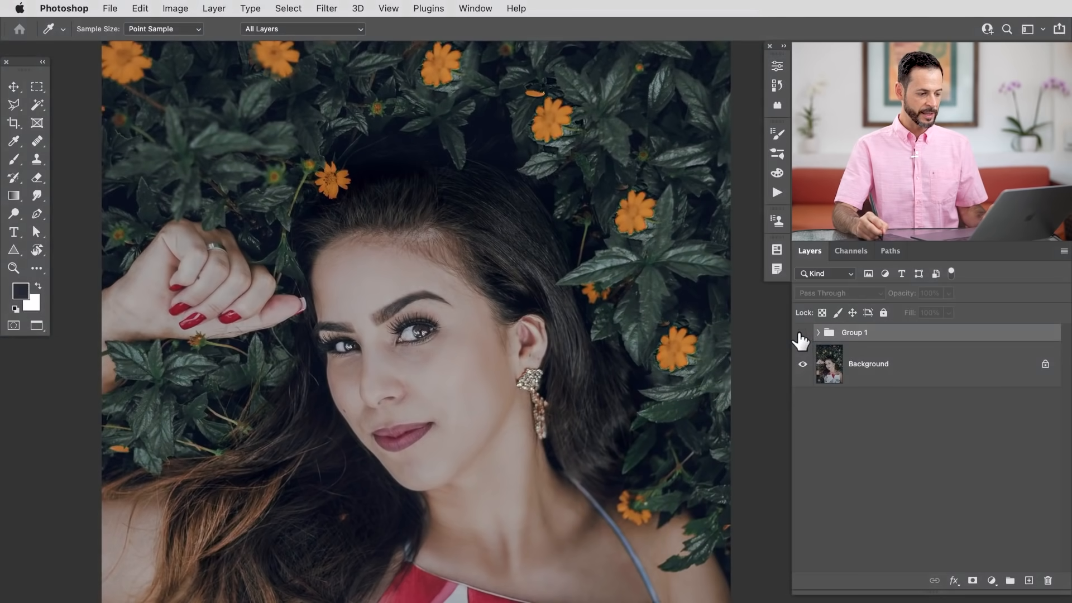
left_click(802, 333)
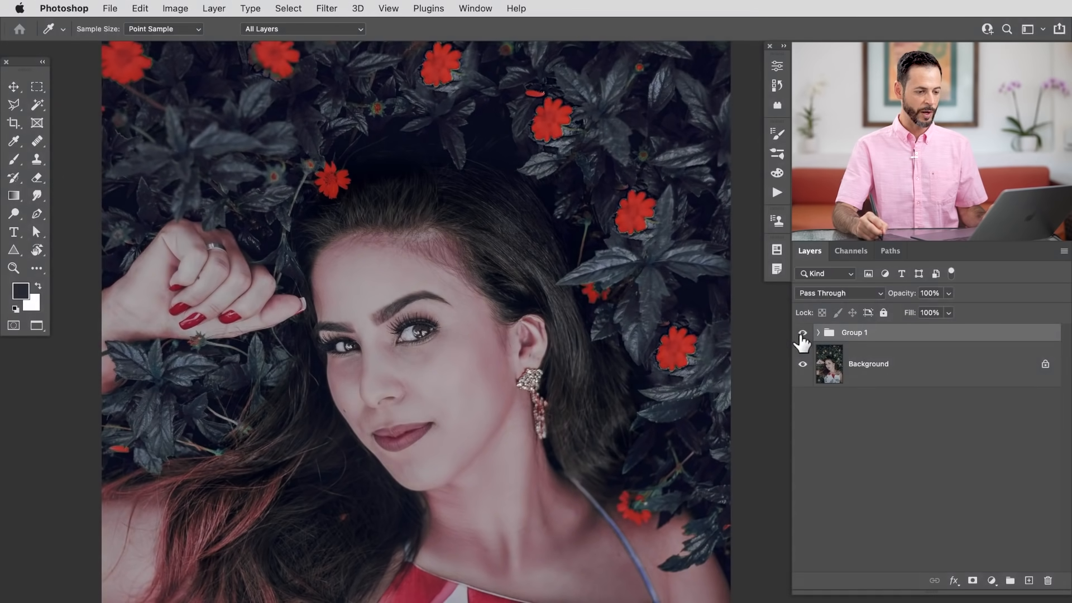
left_click(818, 333)
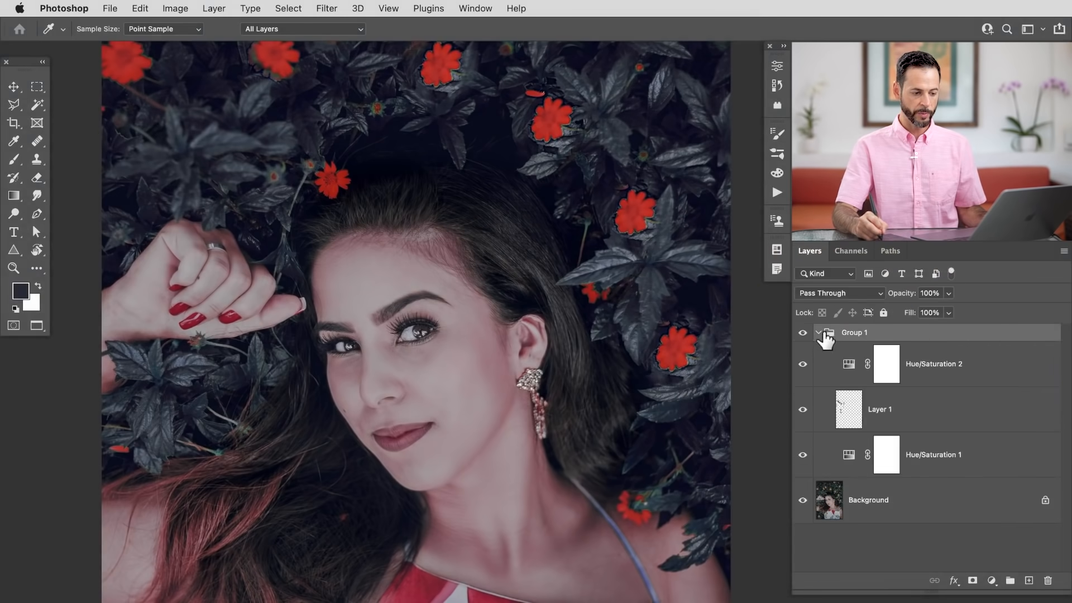
- Add a layer mask to Group 1 and brush black over the woman's hair to restore her colours
left_click(817, 333)
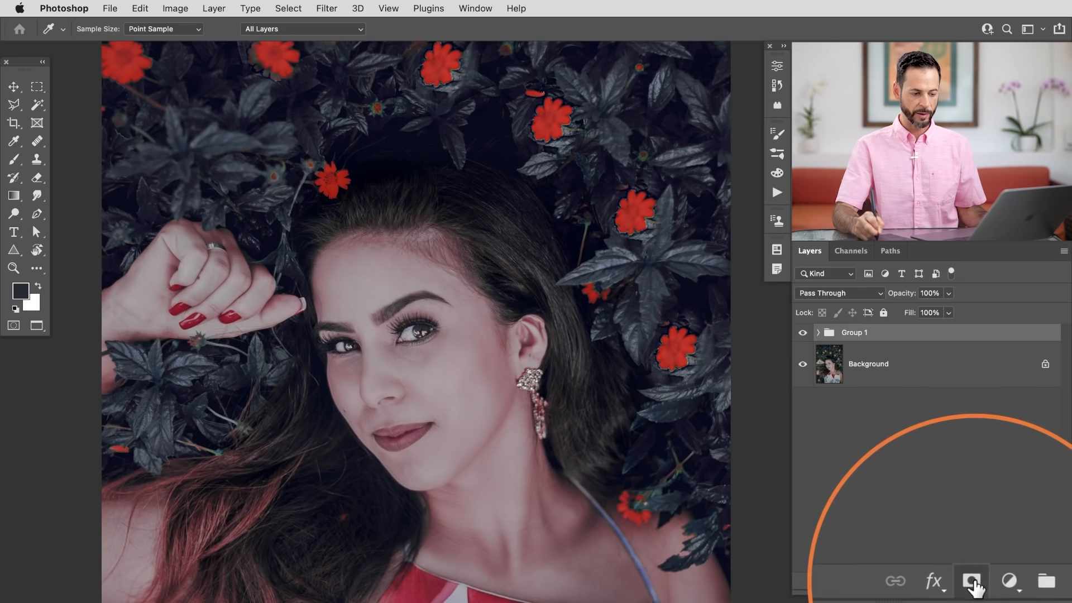
left_click(969, 581)
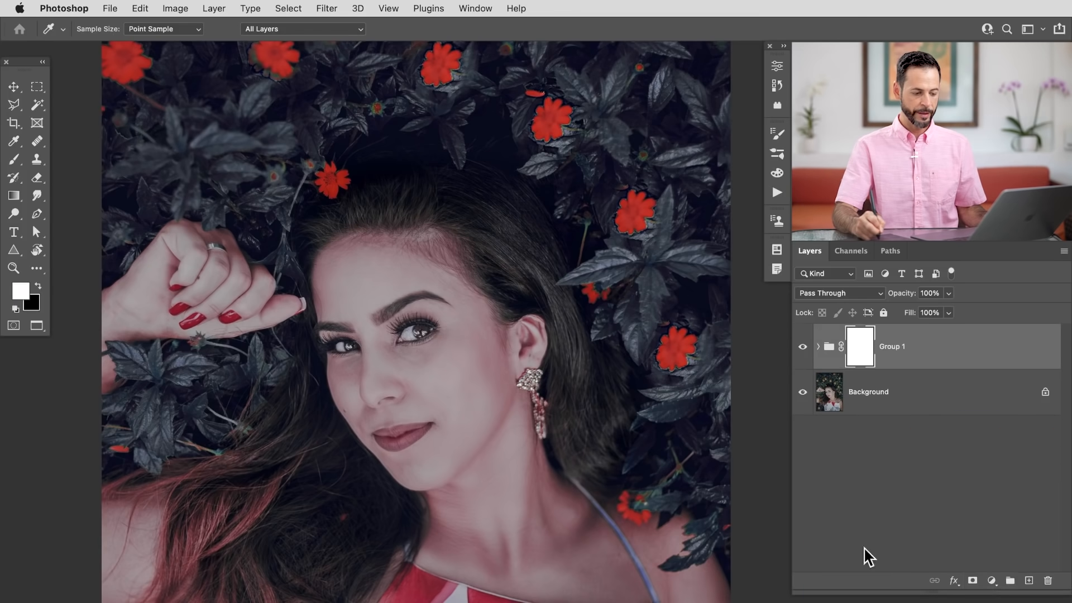
key("b")
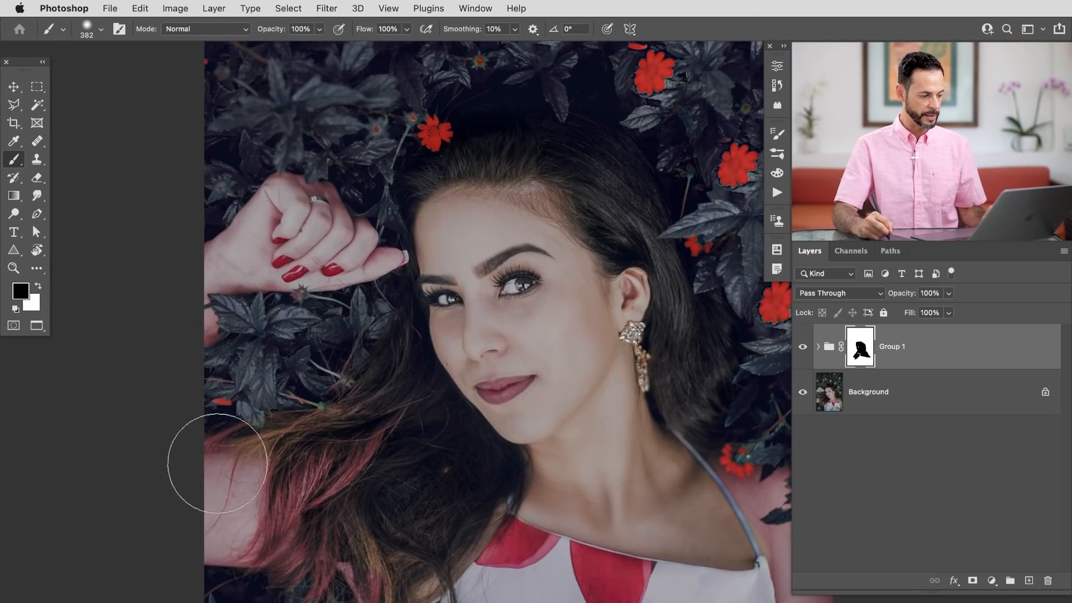
left_click_drag(219, 464, 249, 551)
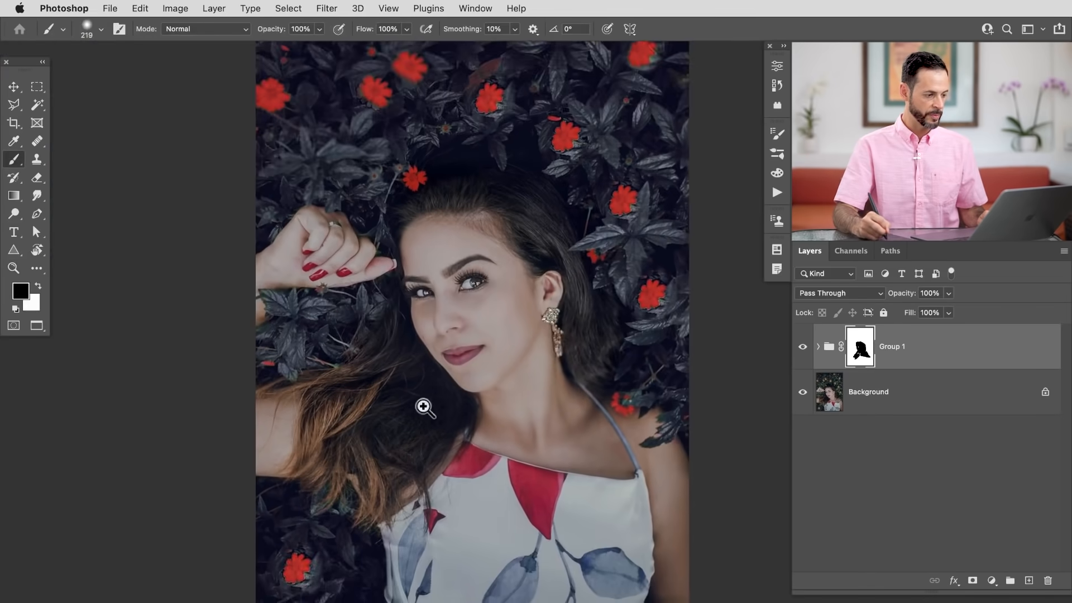
- Toggle the group's visibility and mask the colour changes off more of the woman's head
left_click(802, 347)
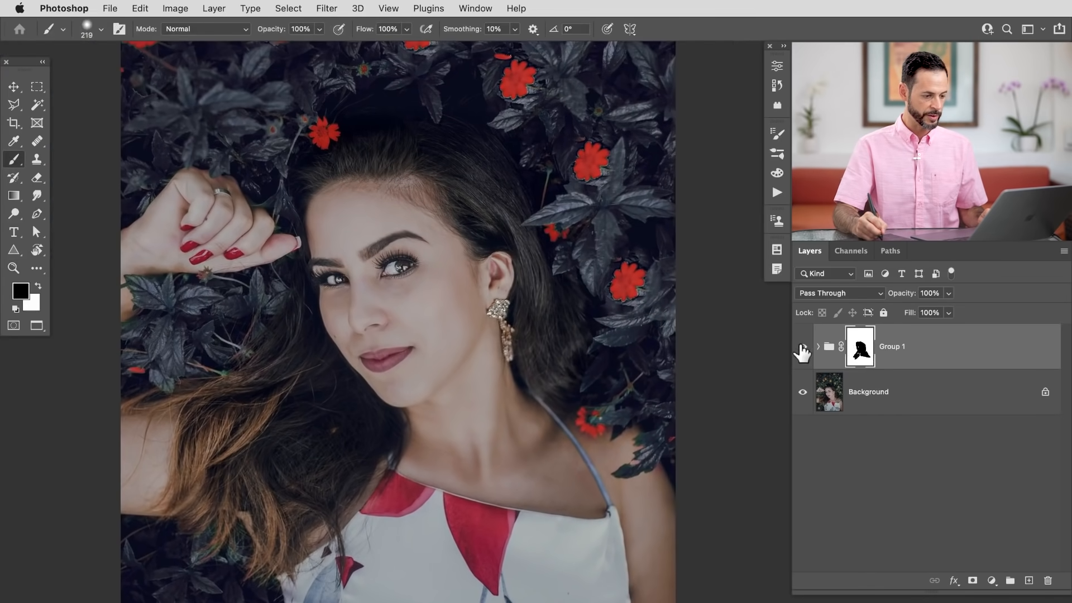
left_click(802, 361)
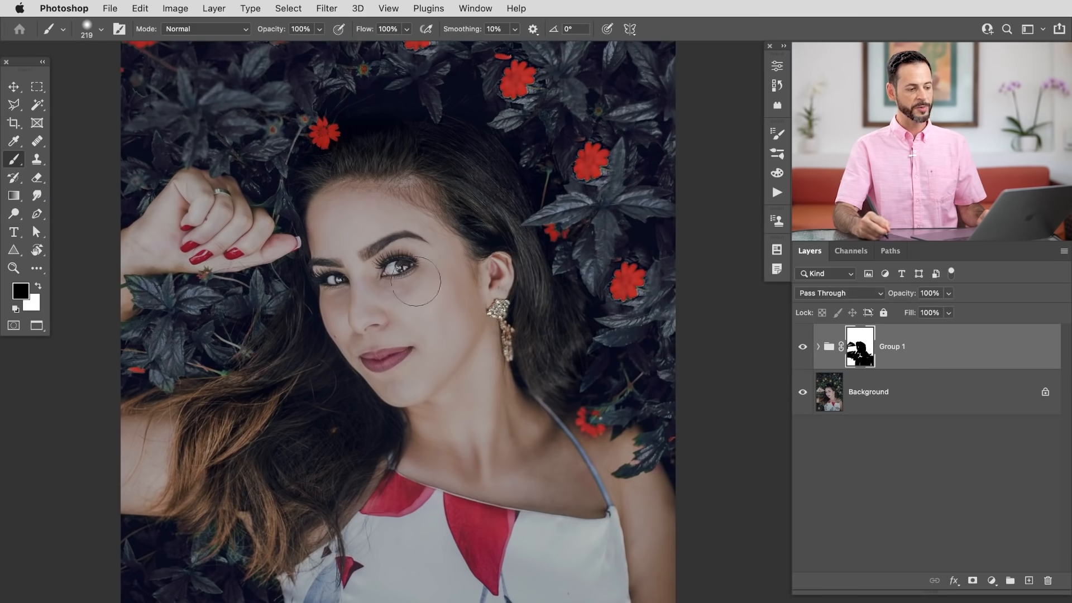
mouse_move(436, 370)
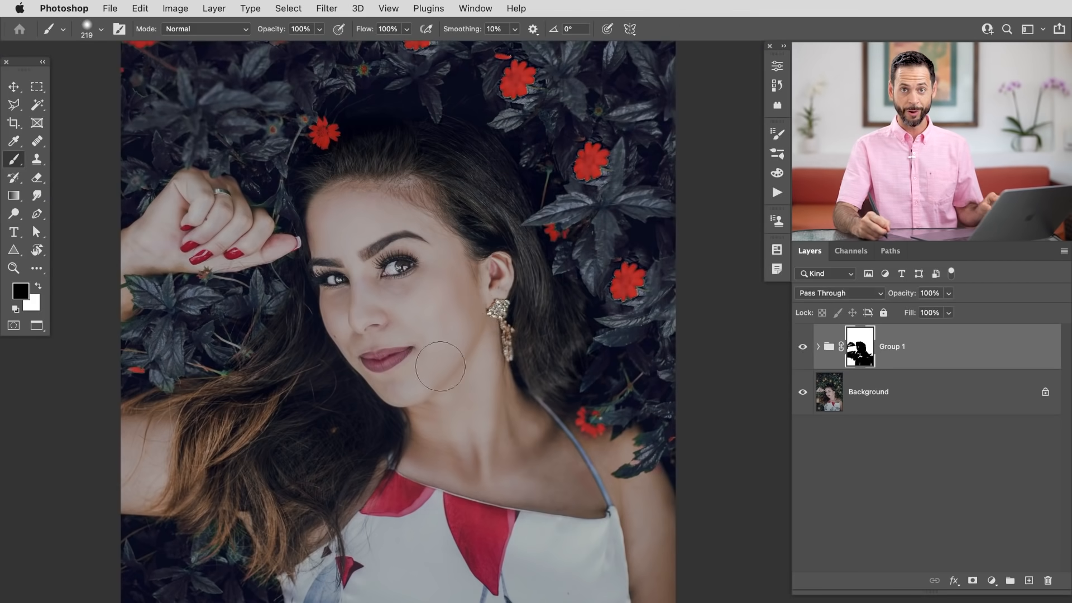